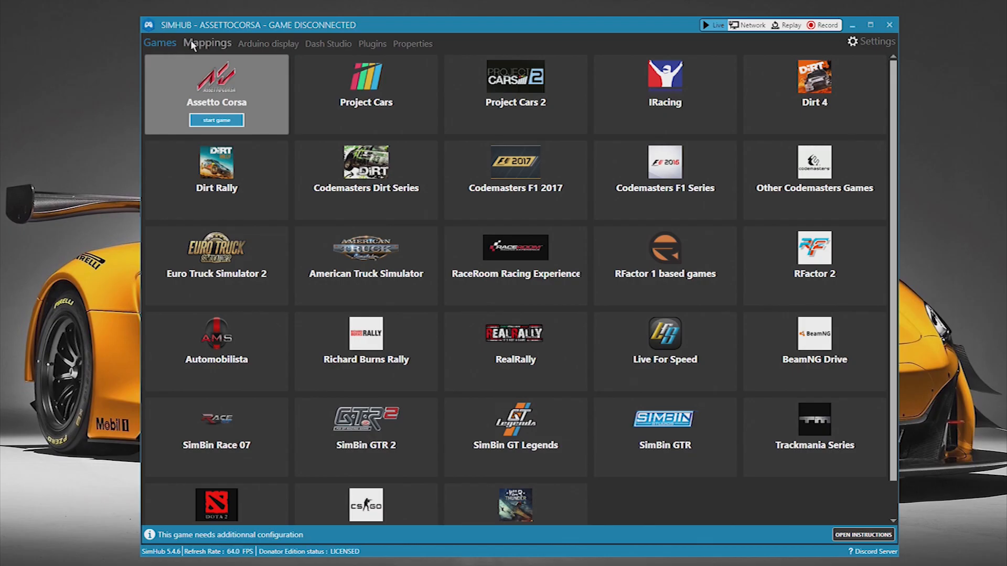
Step: From Arduino display hardware settings, launch the Arduino Setup Tool
left_click(268, 43)
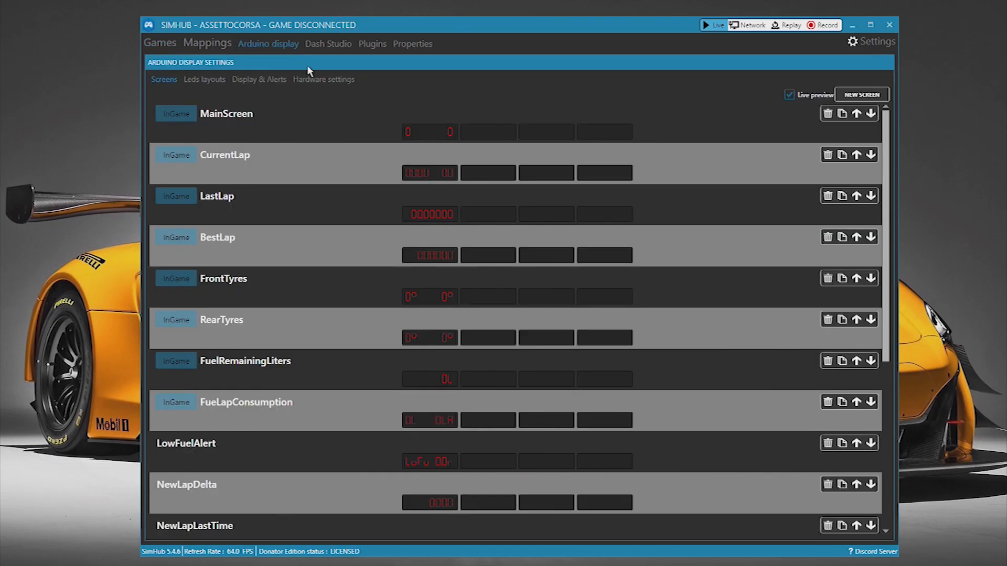
left_click(324, 79)
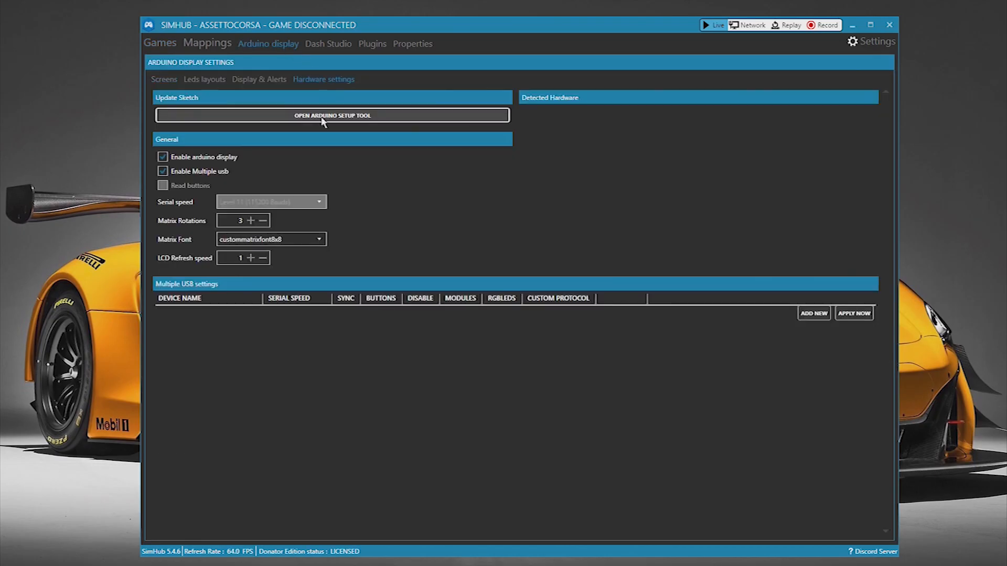
left_click(162, 157)
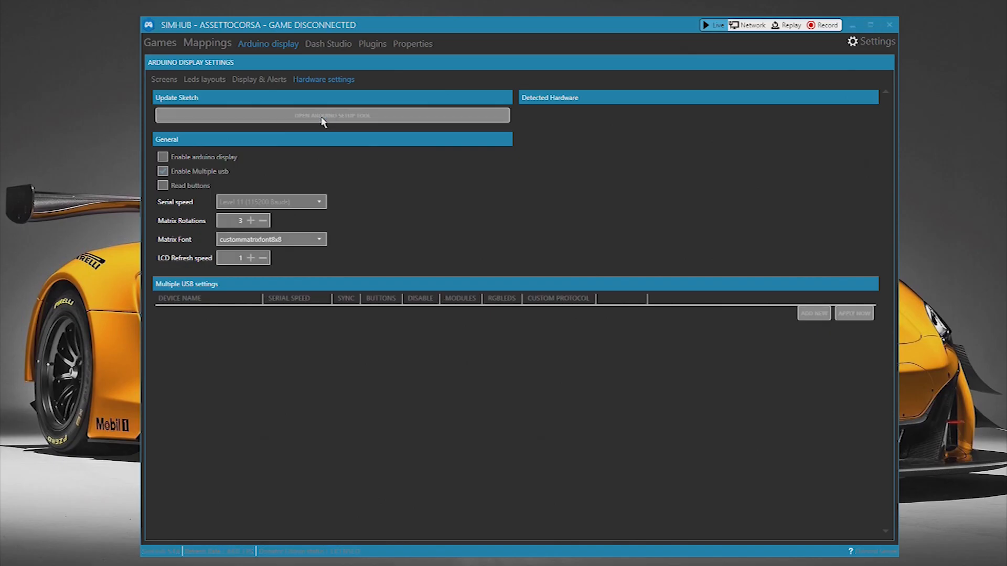
Step: Name the device 'RGB LED' and set 16 WS2812B RGB LEDs on data pin 4
left_click(333, 115)
type("RGB")
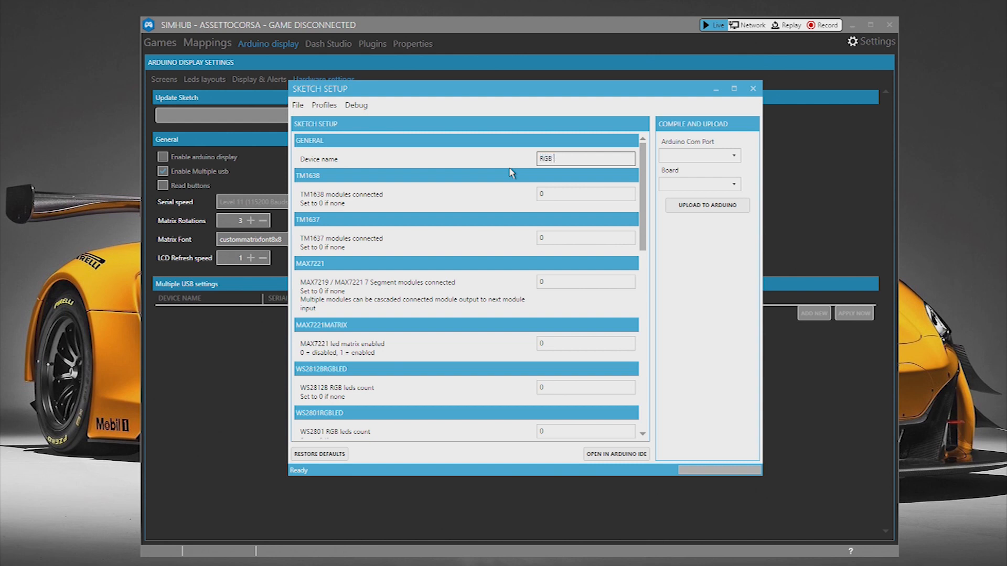
type("LED")
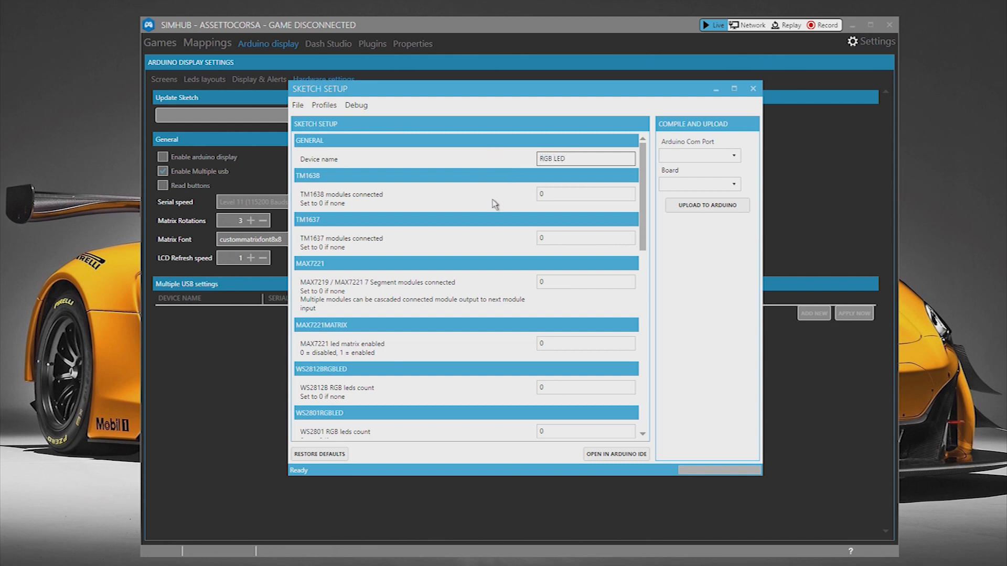
scroll("down", 3)
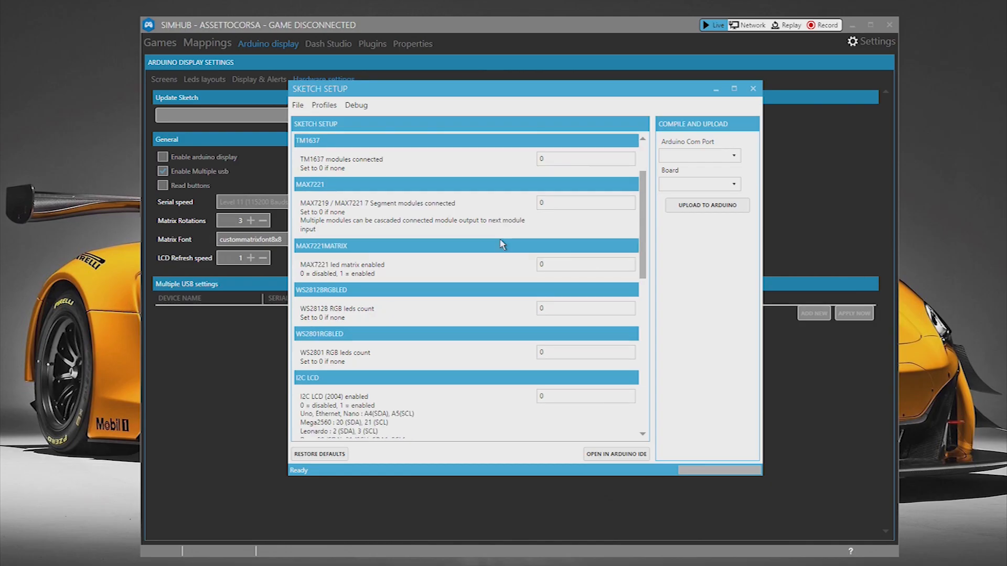
mouse_move(330, 321)
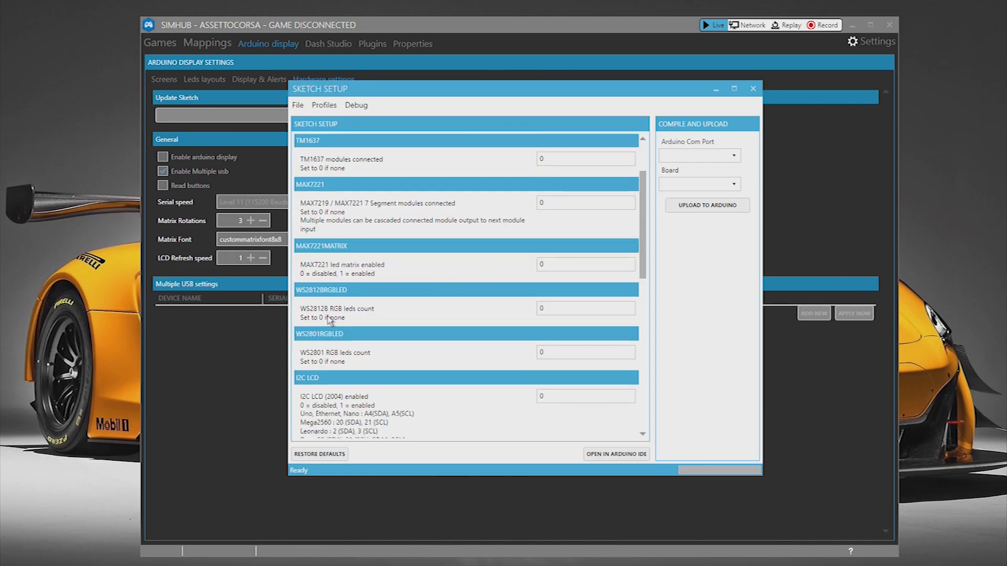
left_click(586, 308)
type("1")
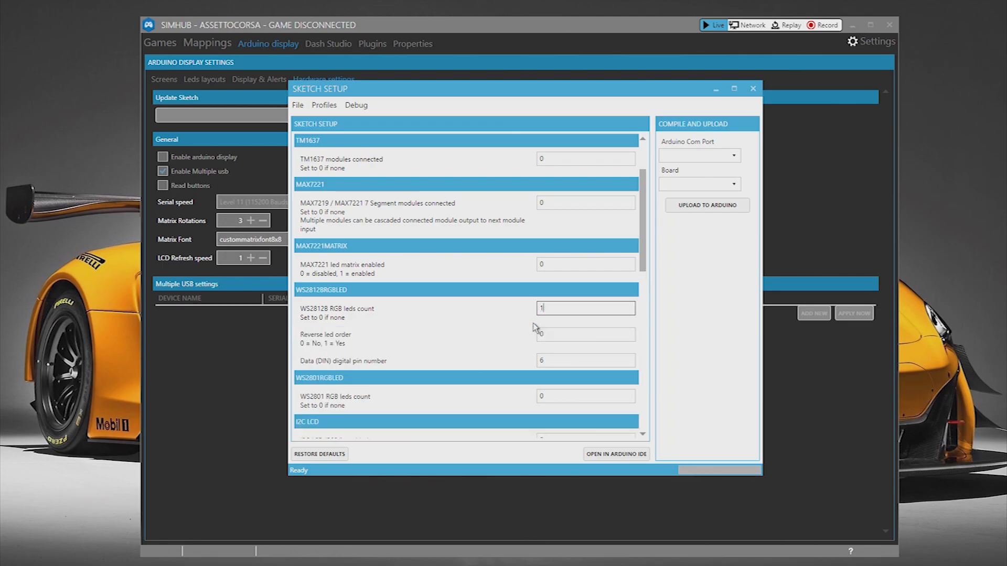
type("6")
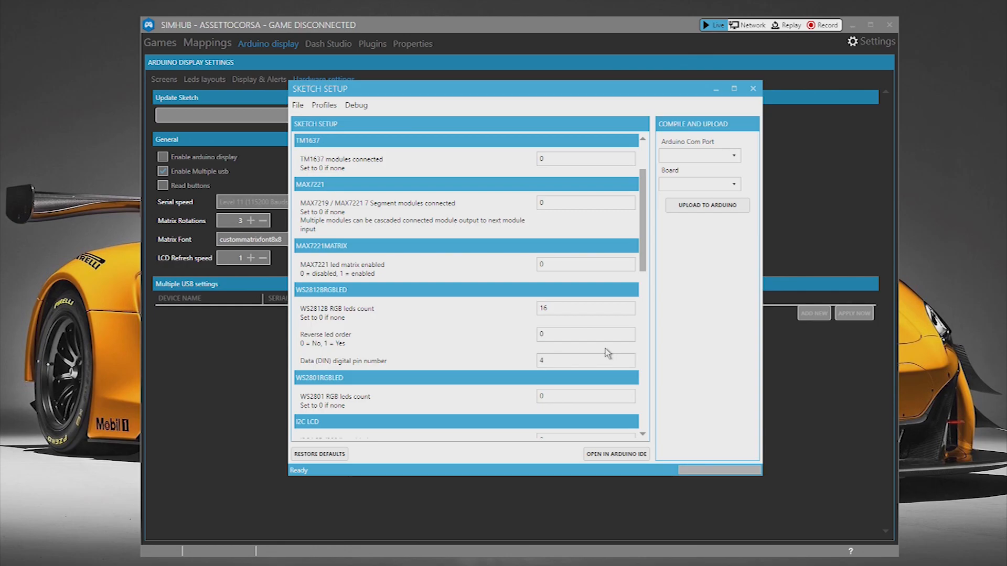
Step: Select COM7 as the Arduino port and Nano ATMega 328 as the board
left_click(698, 156)
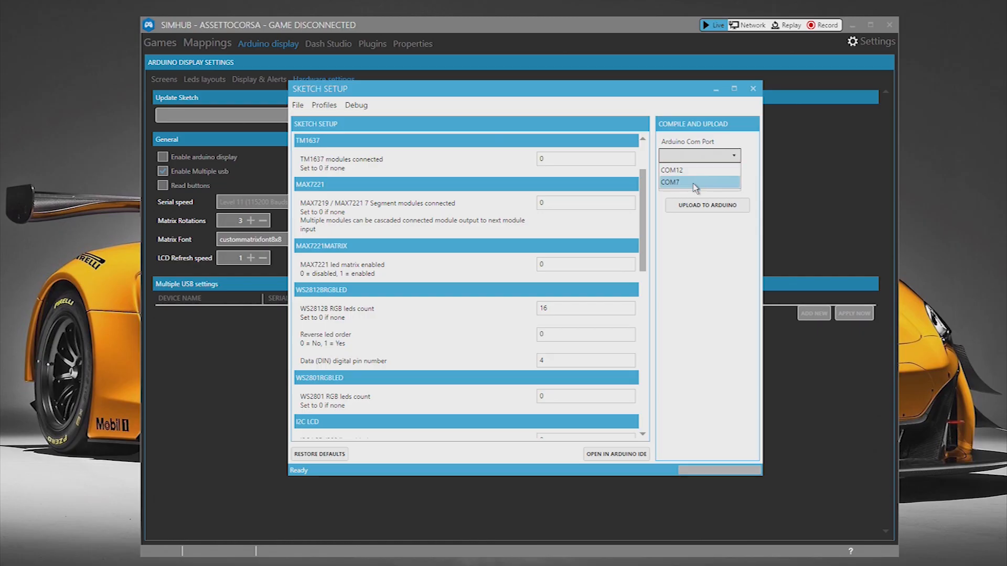
left_click(698, 184)
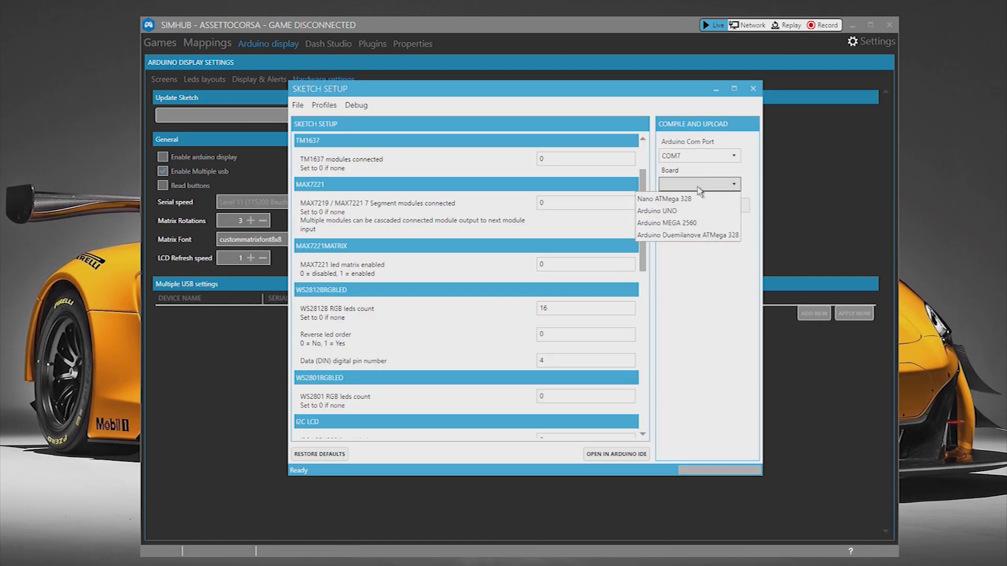
left_click(655, 198)
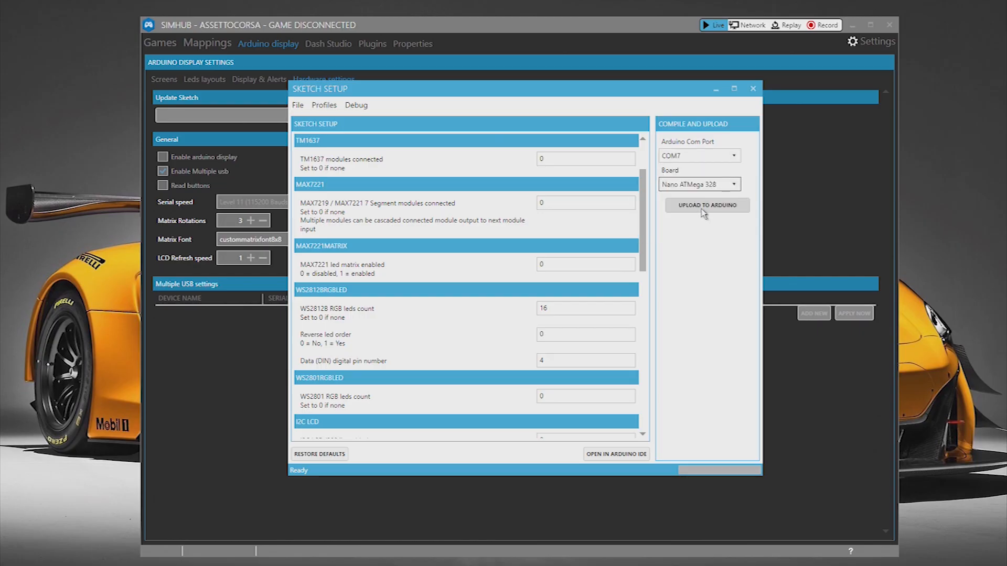
Step: Upload the sketch to the Arduino, dismiss the success message, and close Sketch Setup
left_click(707, 205)
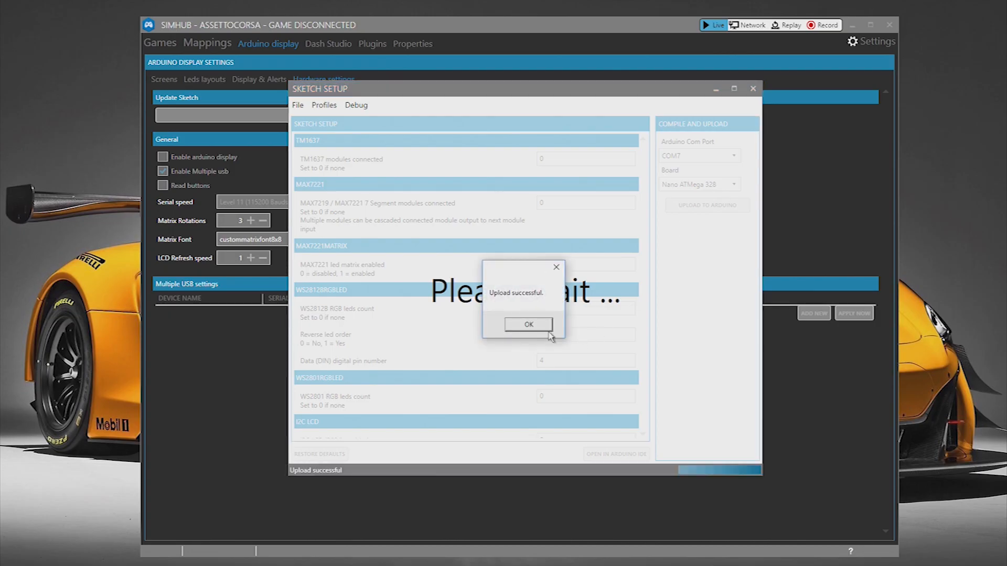
left_click(527, 324)
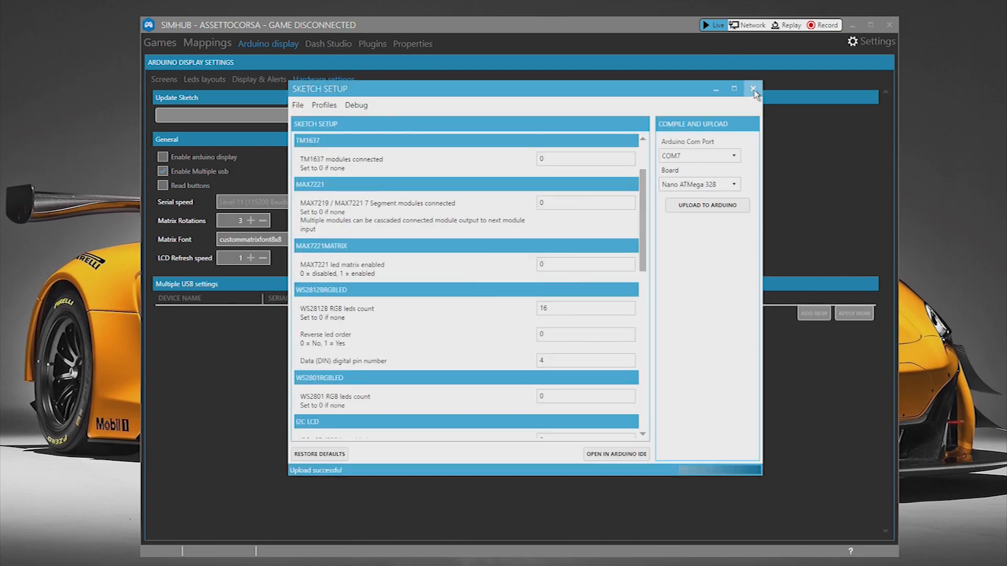
left_click(753, 88)
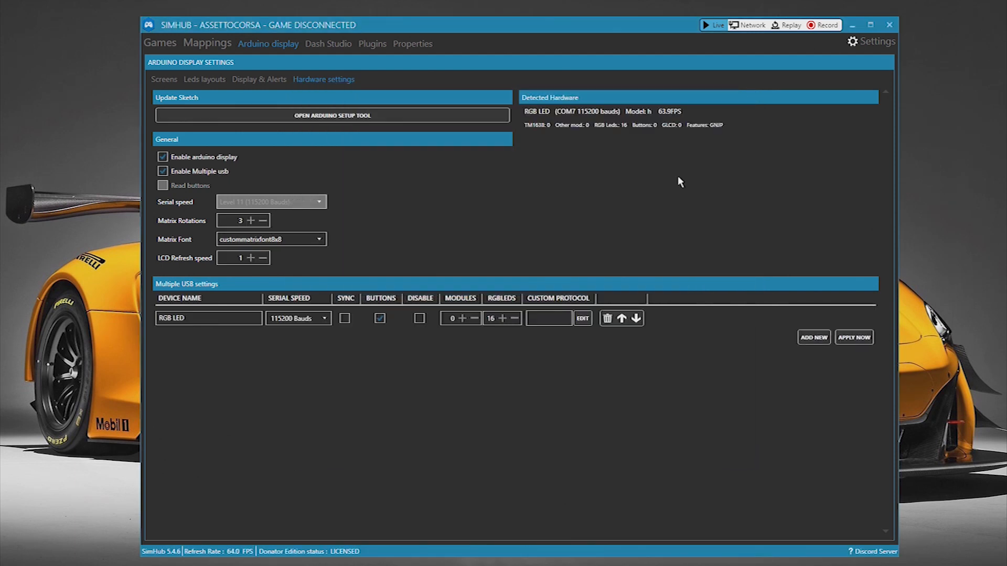
Step: Open the Leds layouts editor and scroll through the RPM-based RGB LED mappings
left_click(204, 79)
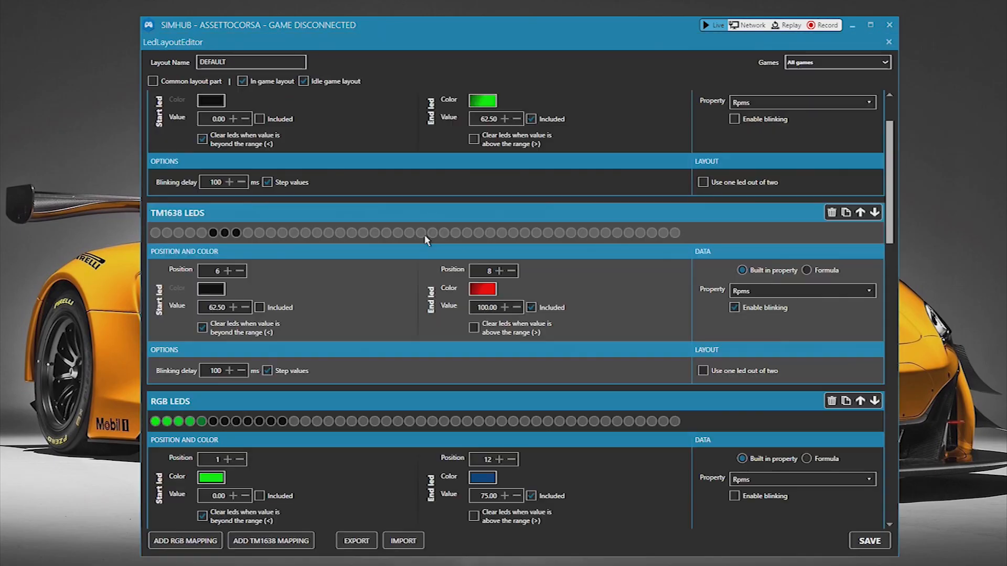
scroll("down", 3)
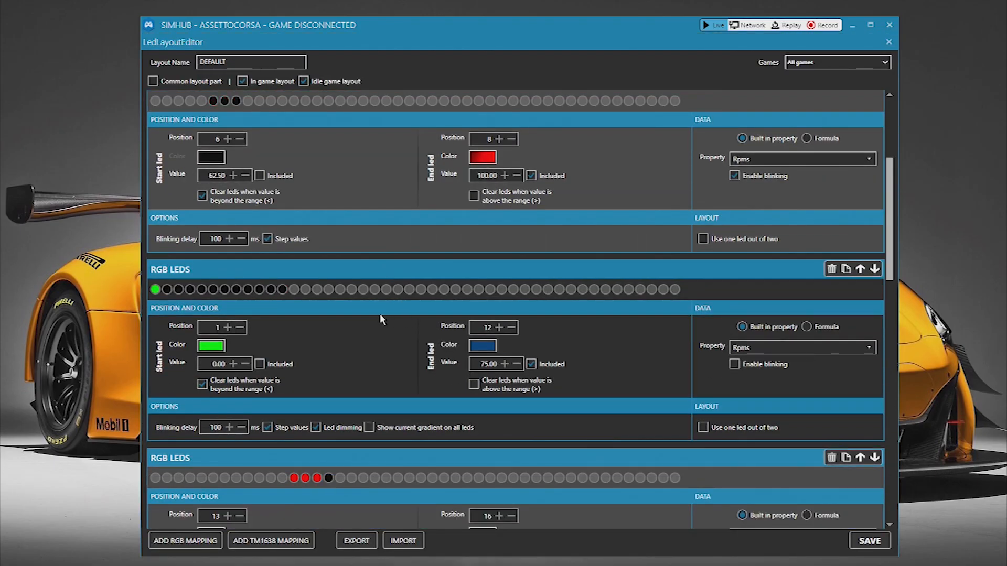
scroll("down", 3)
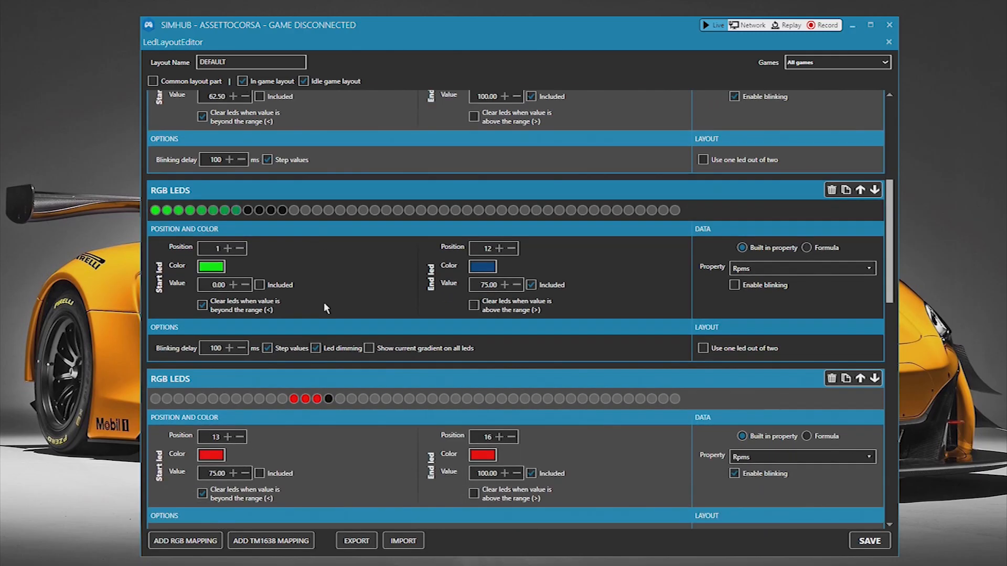